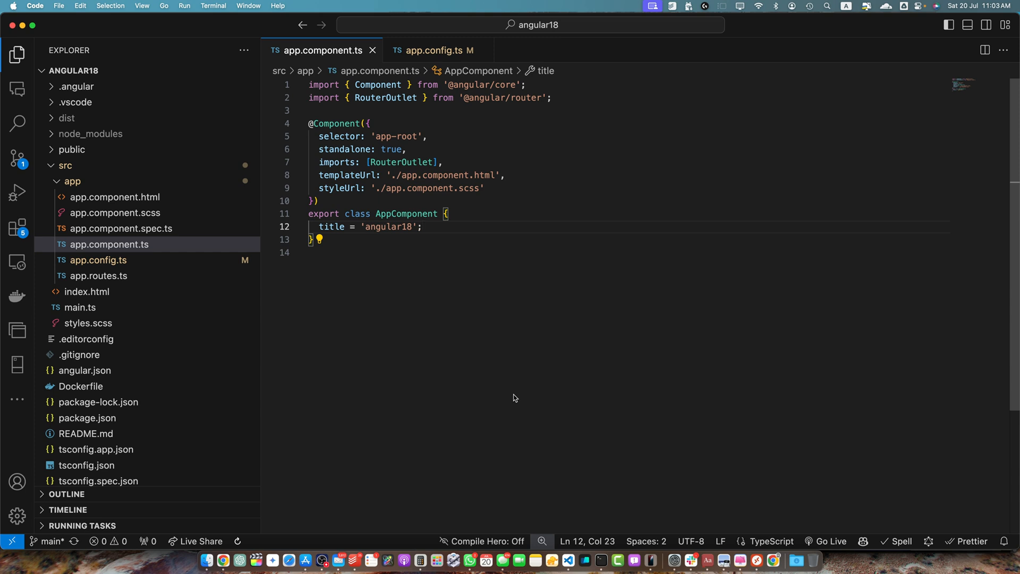
mouse_move(437, 230)
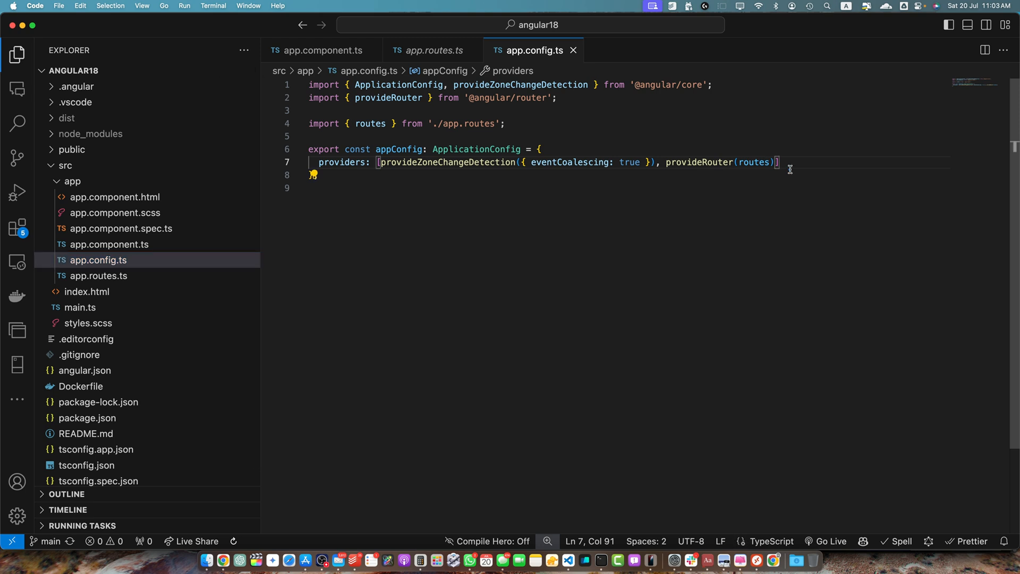
mouse_move(699, 162)
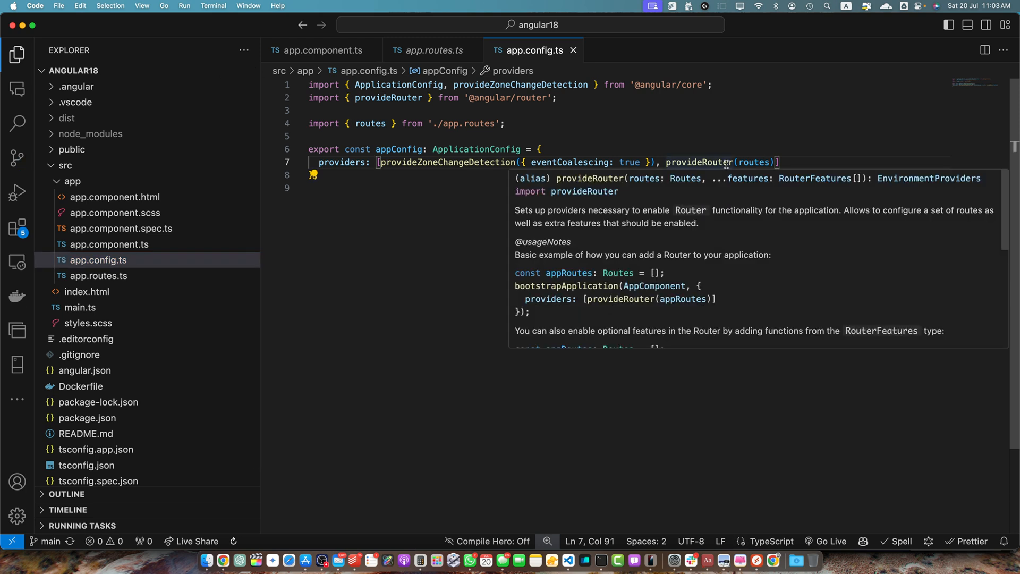
text(, provideRouter(routes))
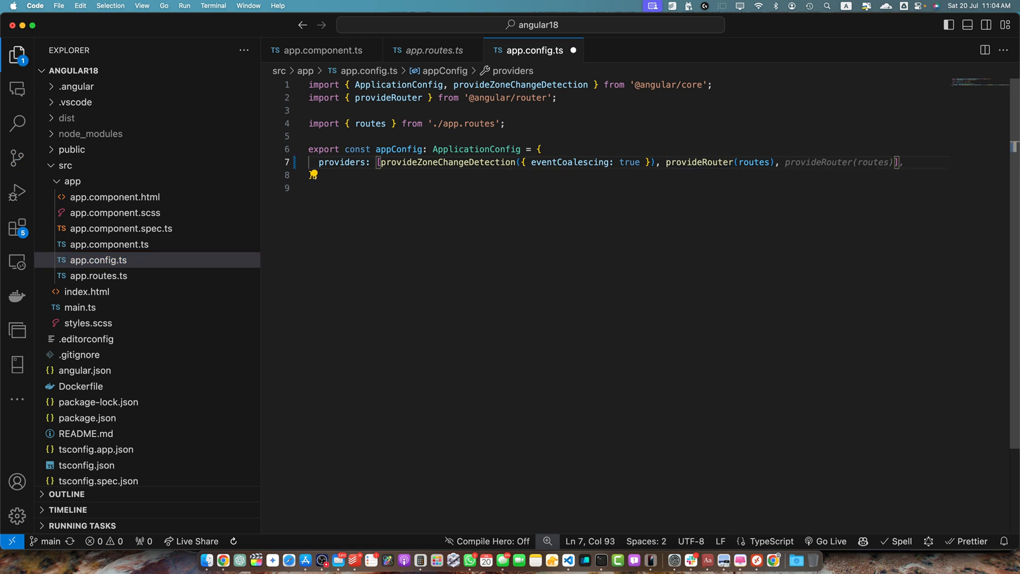
text(provideHttpClient()
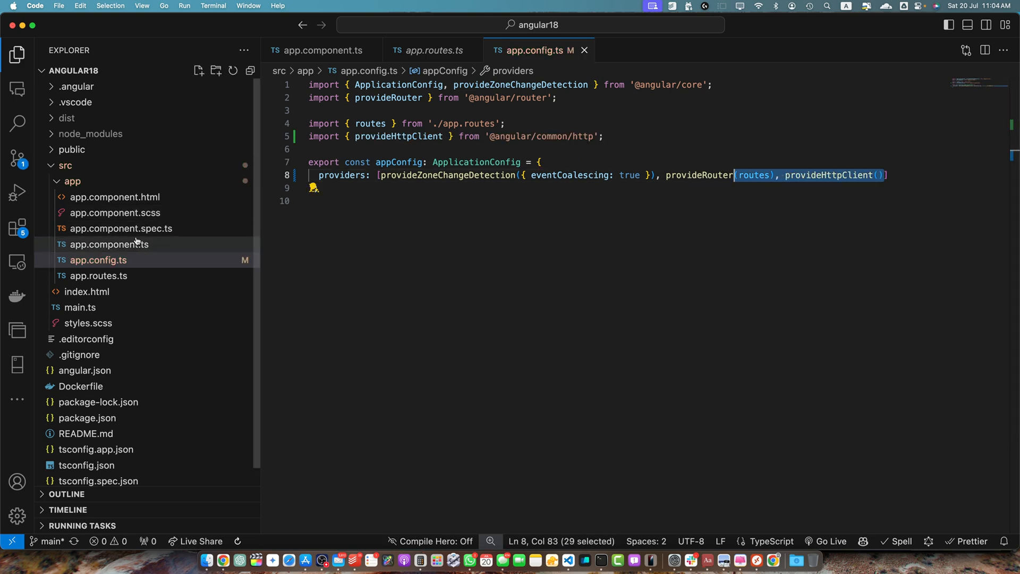
Step: Add http = inject(HttpClient) to AppComponent and GET the JSONPlaceholder posts URL in its constructor
click(110, 245)
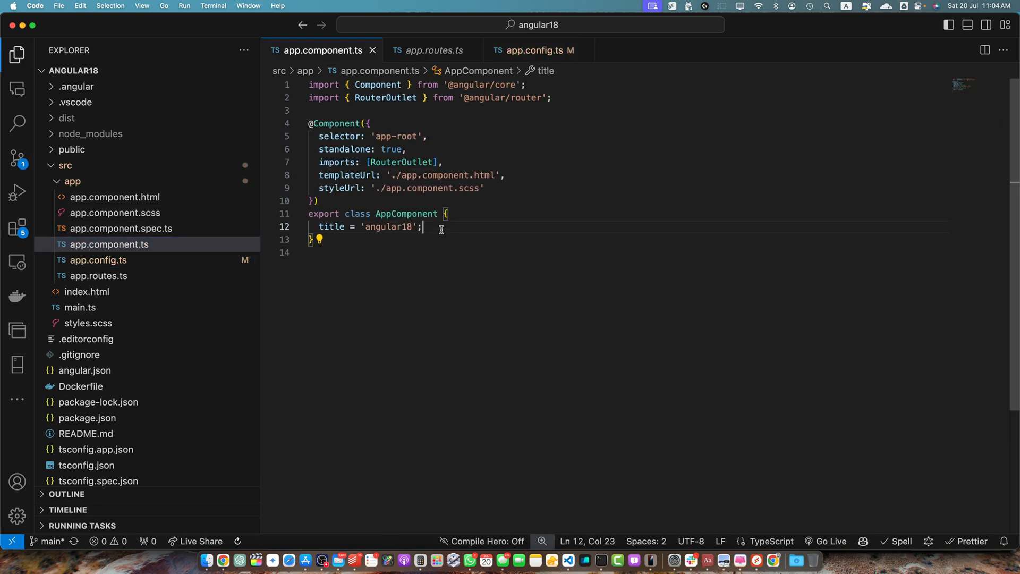
key(enter)
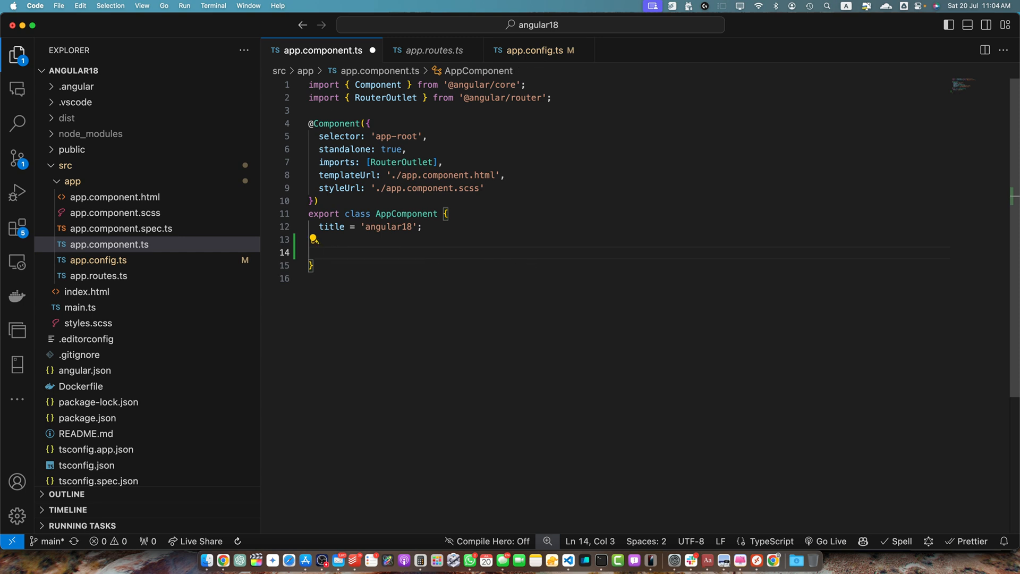
text(http = inject(Htt)
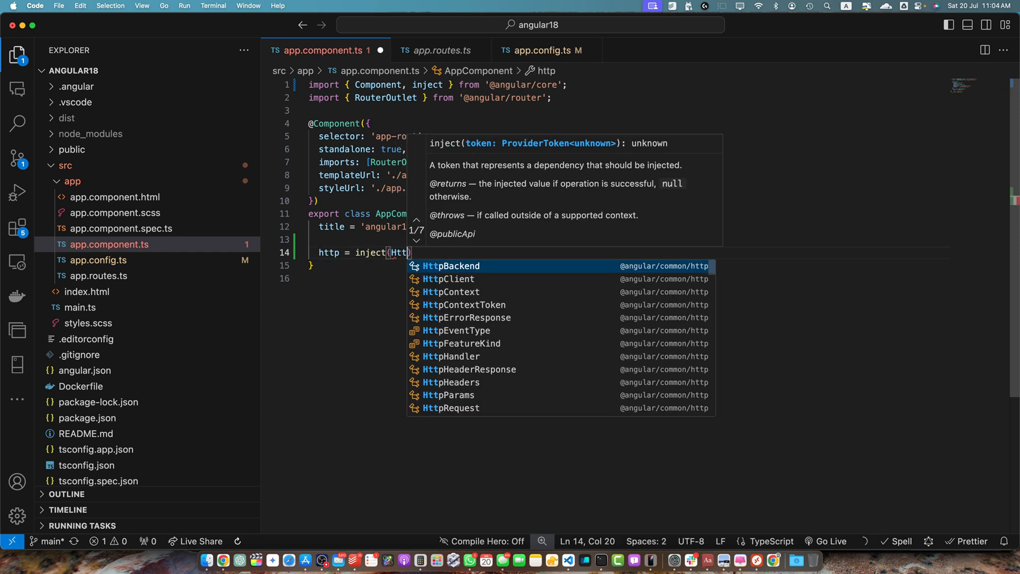
click(447, 278)
text(this.http.get('https://jsonplaceholder.typicode.com/posts');)
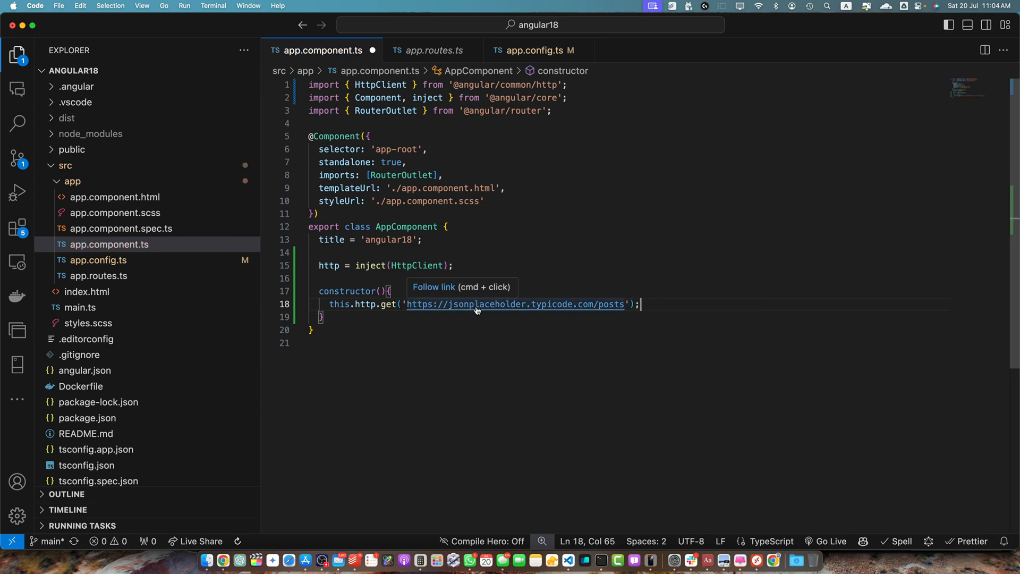
click(515, 304)
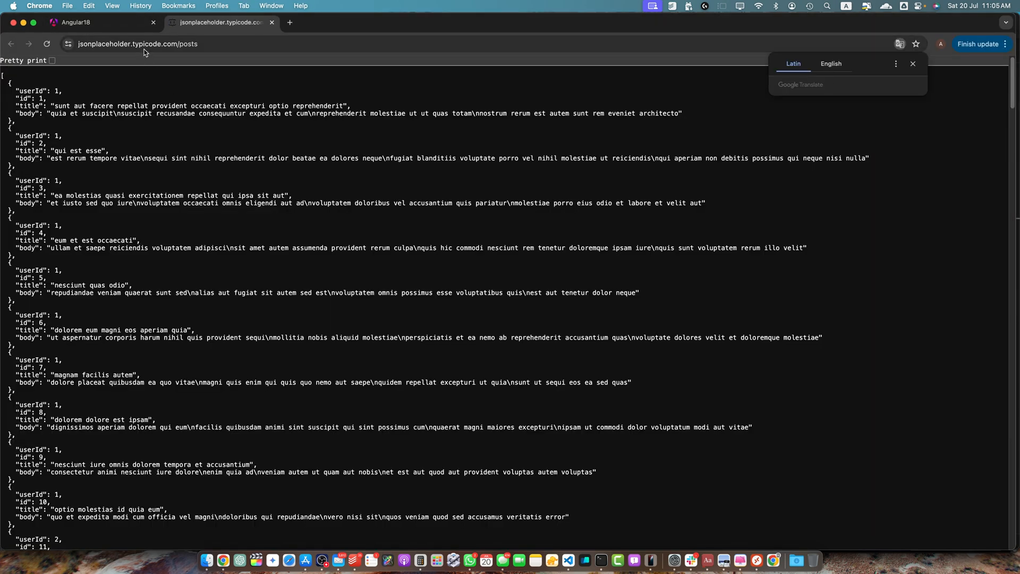
click(144, 43)
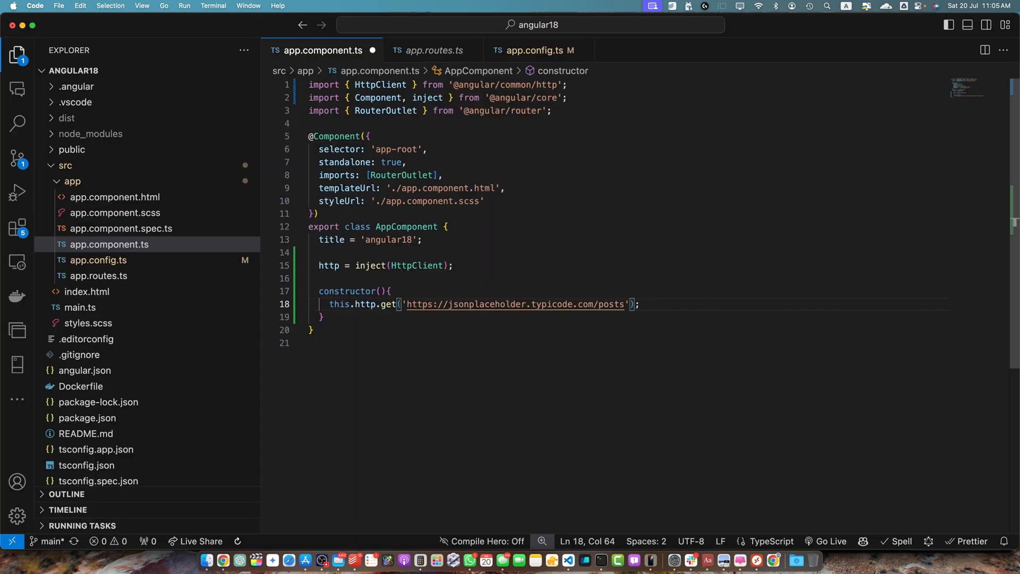
Step: Append .subscribe(console.log) to the posts request and bring up the running app at localhost:4200
text(.subscribe(console.log))
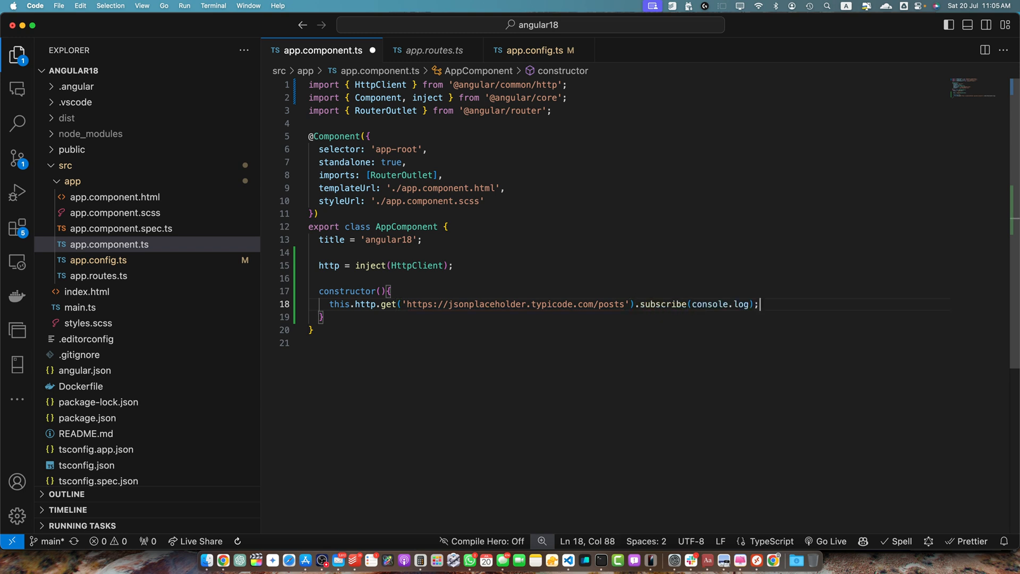
double_click(708, 304)
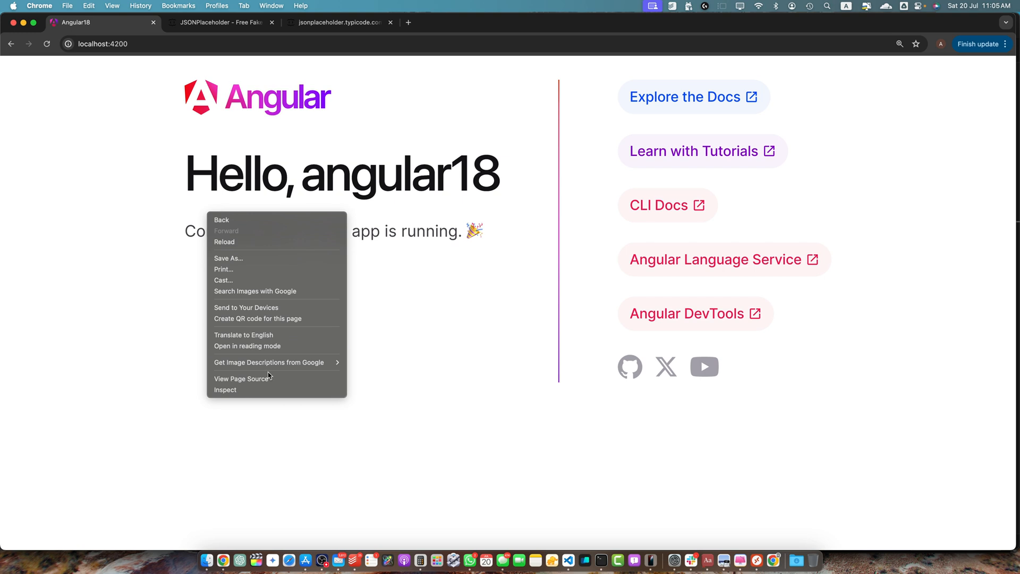
Step: Inspect the page and expand the logged Array(100) of posts in the Console
click(225, 390)
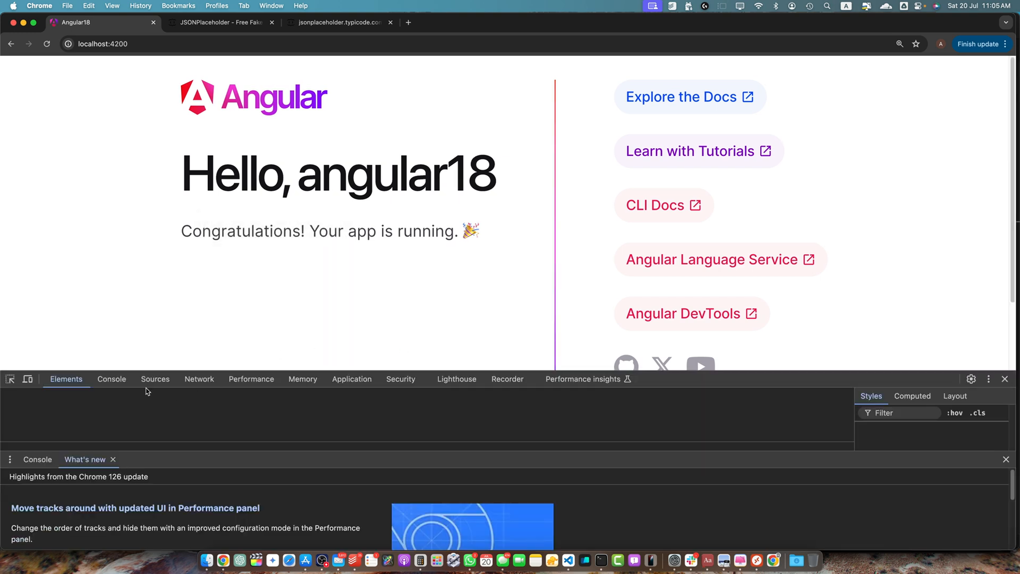
click(112, 378)
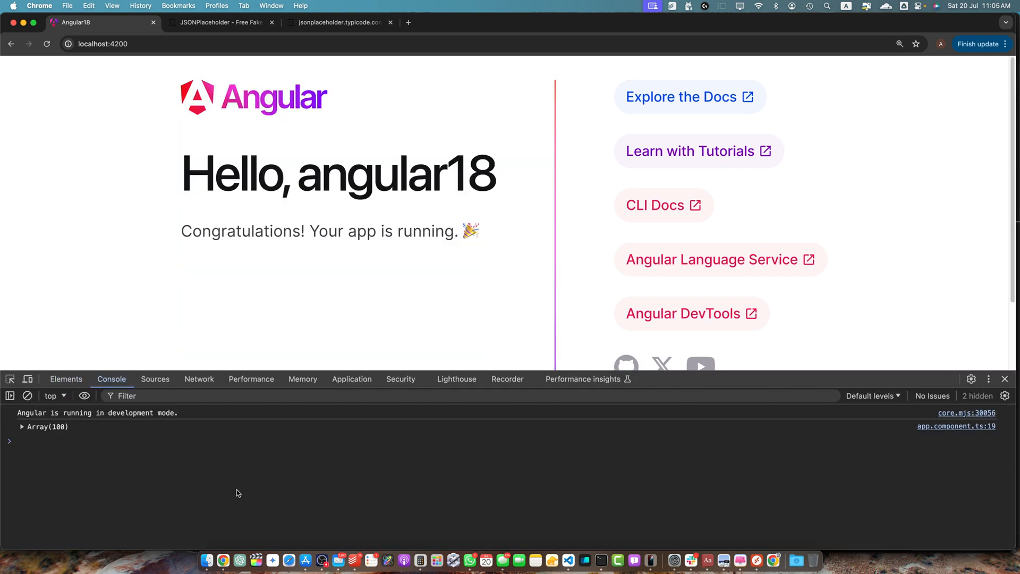
click(21, 426)
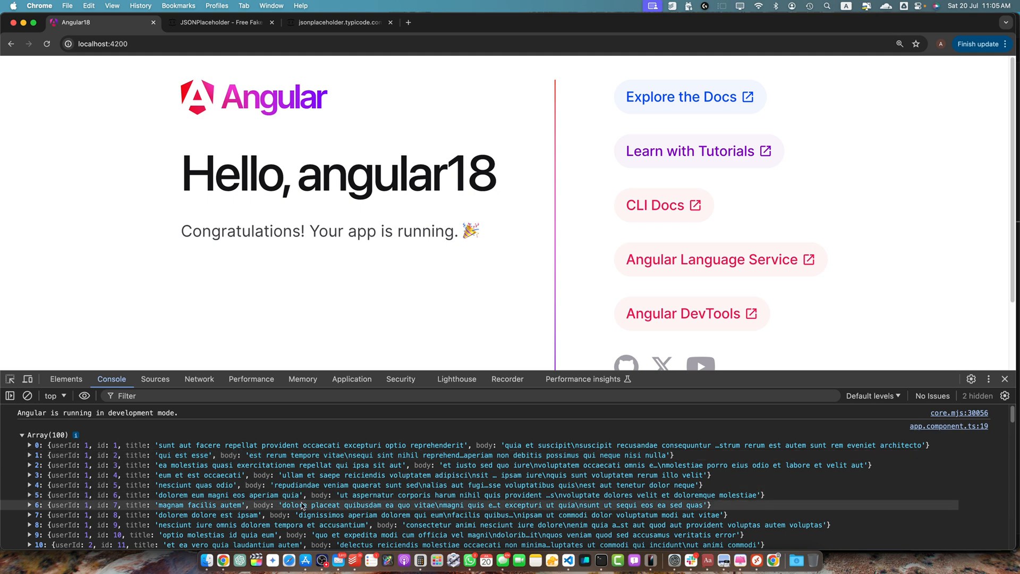
mouse_move(303, 504)
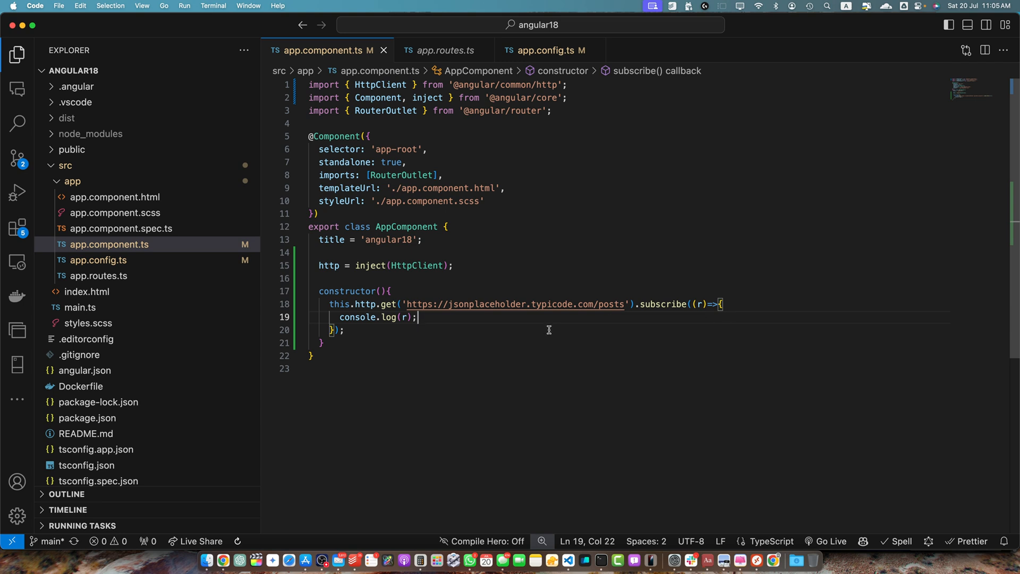
Step: Pass observe: 'response' to the posts GET and log the full response r in subscribe
double_click(405, 316)
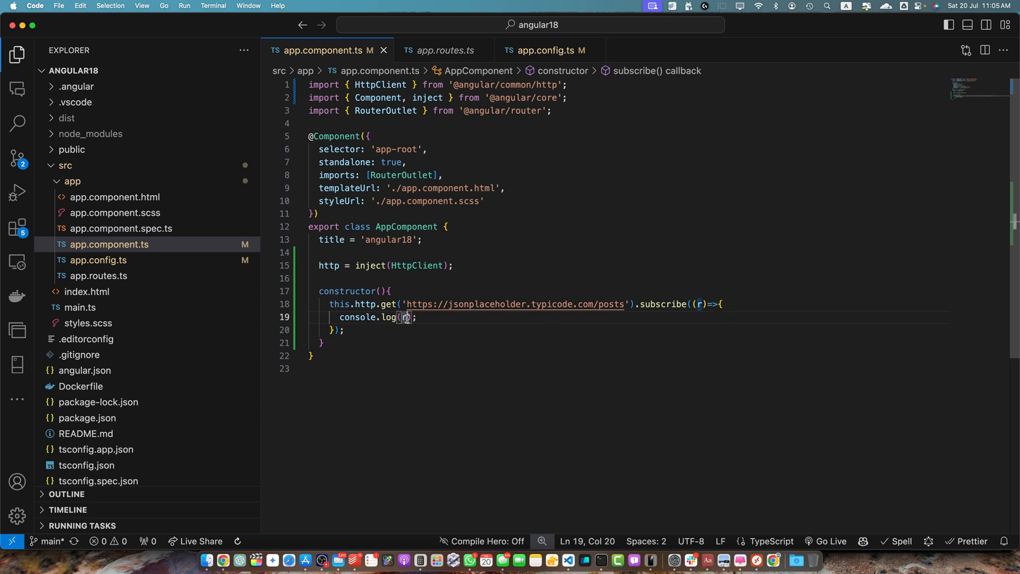
text(.)
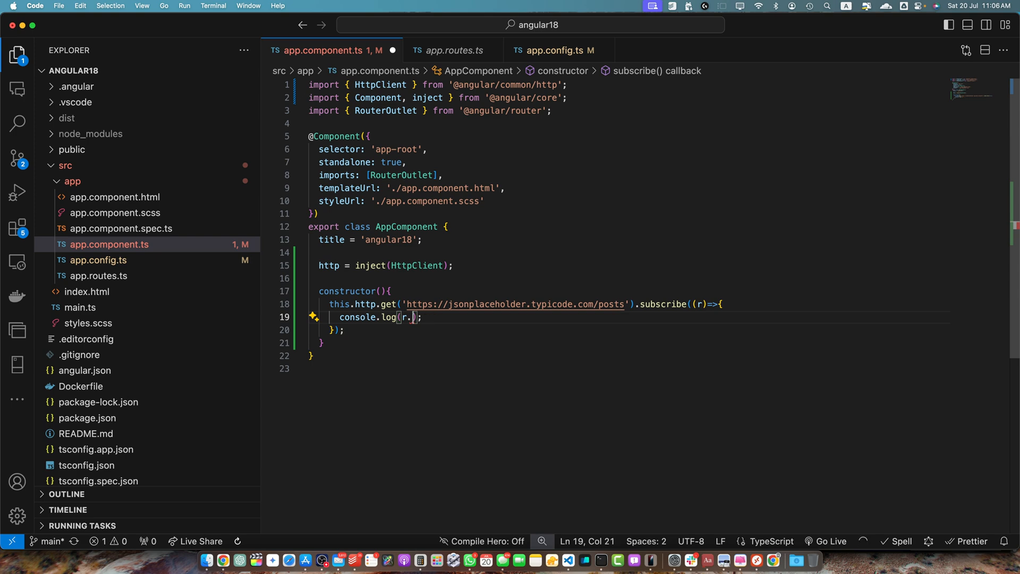
key(Backspace)
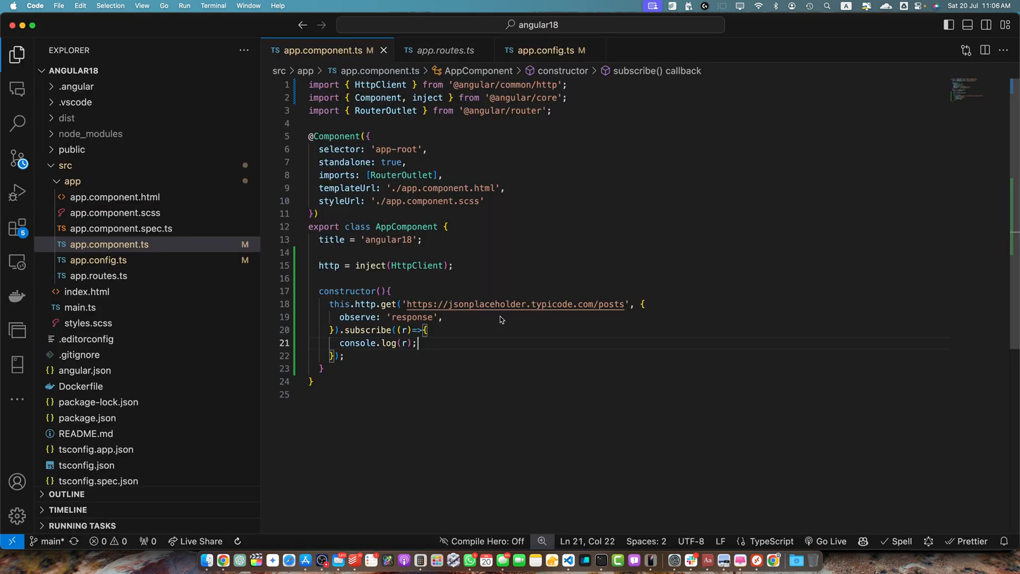
drag(331, 303, 393, 304)
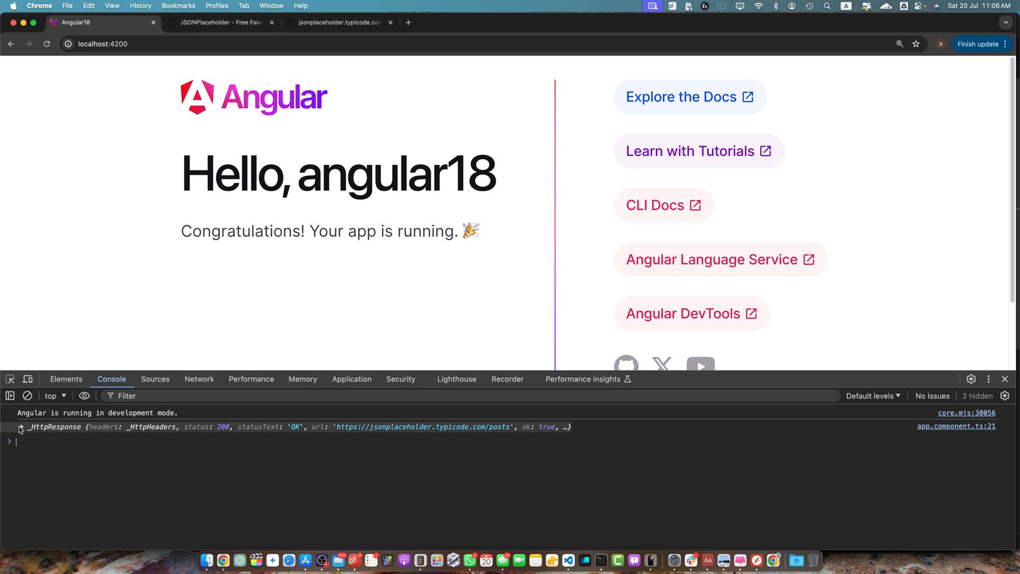
Step: Expand the logged HttpResponse, then change the component to log r.headers instead
click(20, 427)
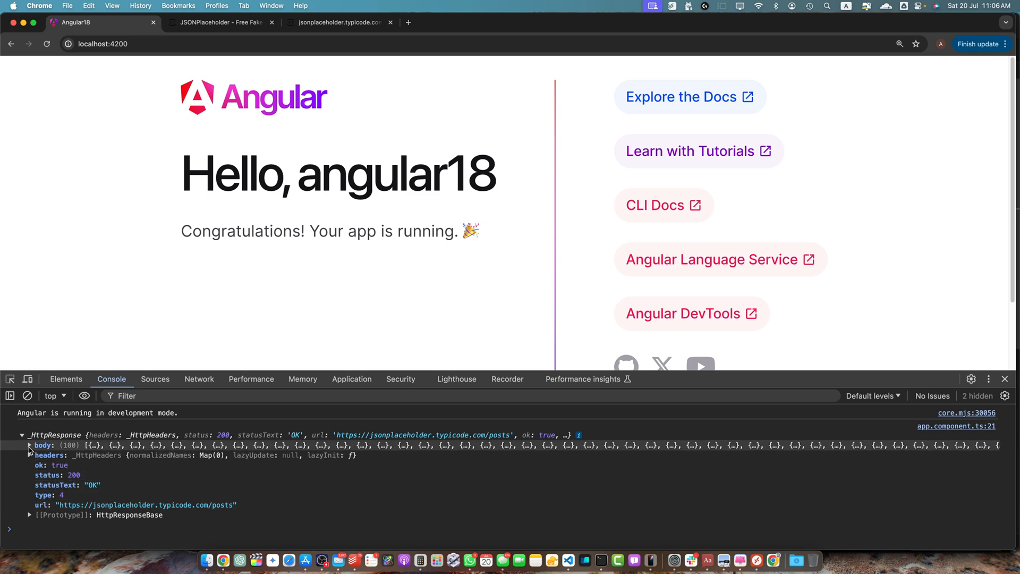
click(37, 455)
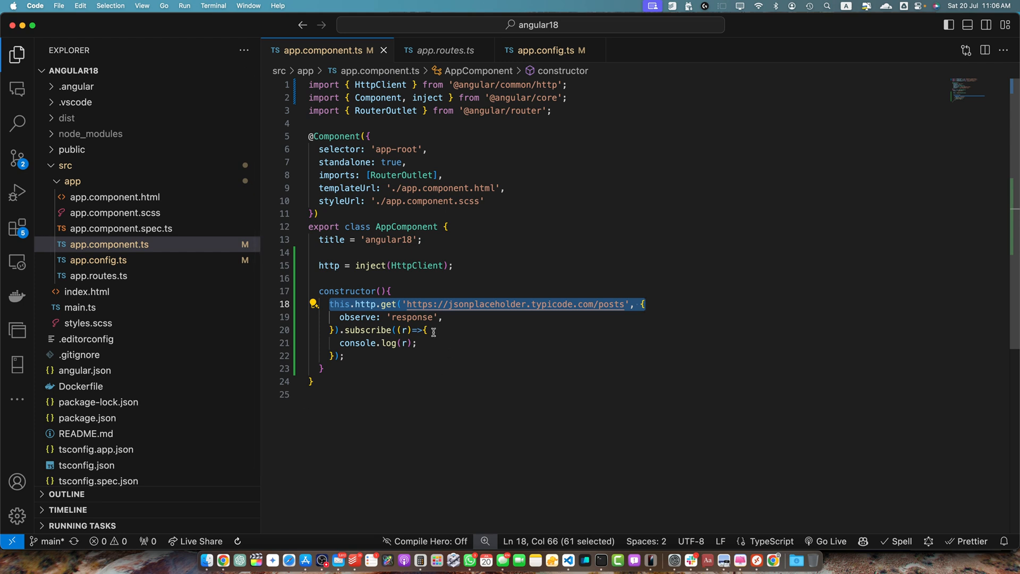
text(.hea)
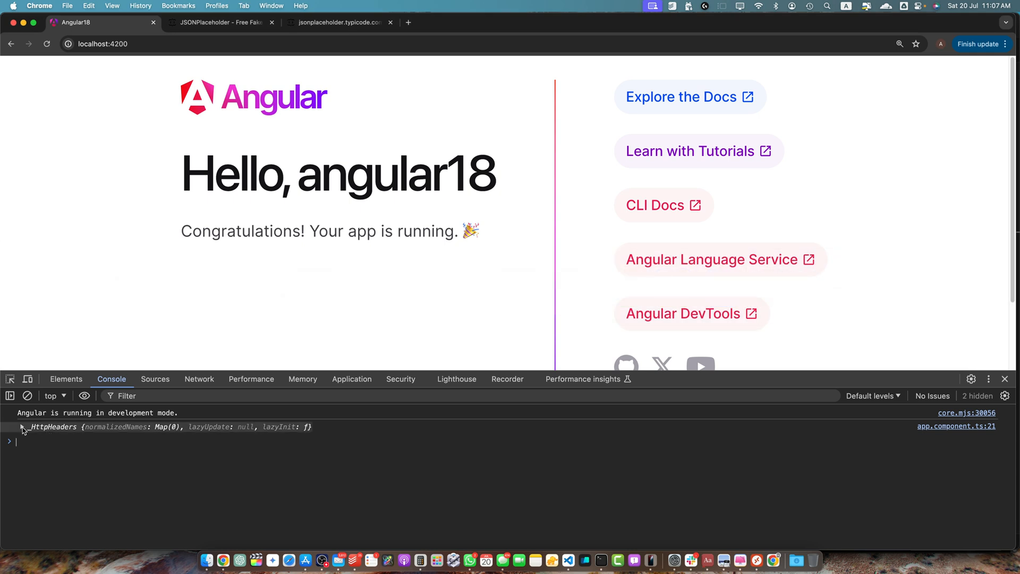
Step: Expand the logged HttpHeaders to see lazyInit, lazyUpdate and normalizedNames, then return to VS Code
click(21, 428)
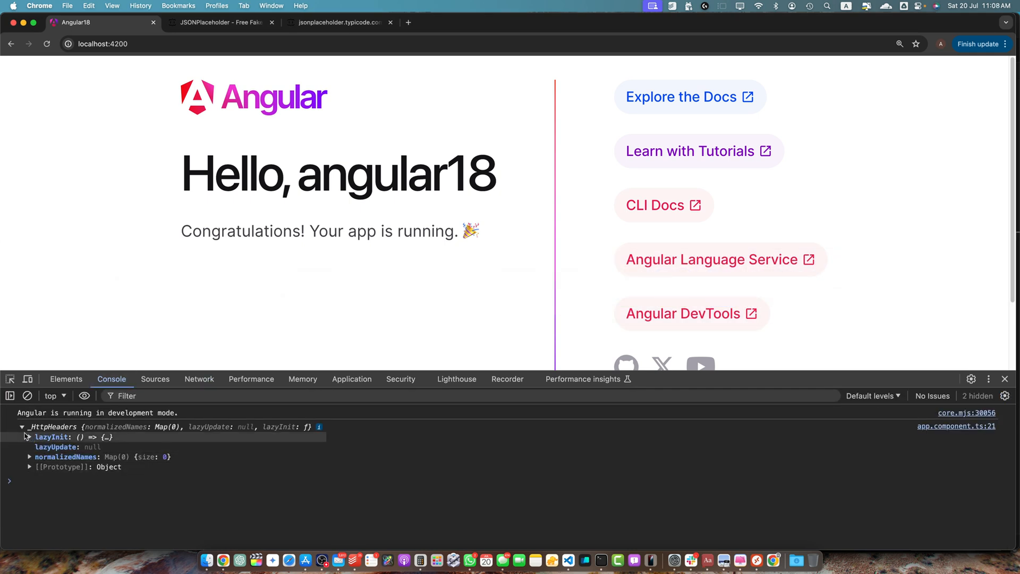
key(cmd+tab)
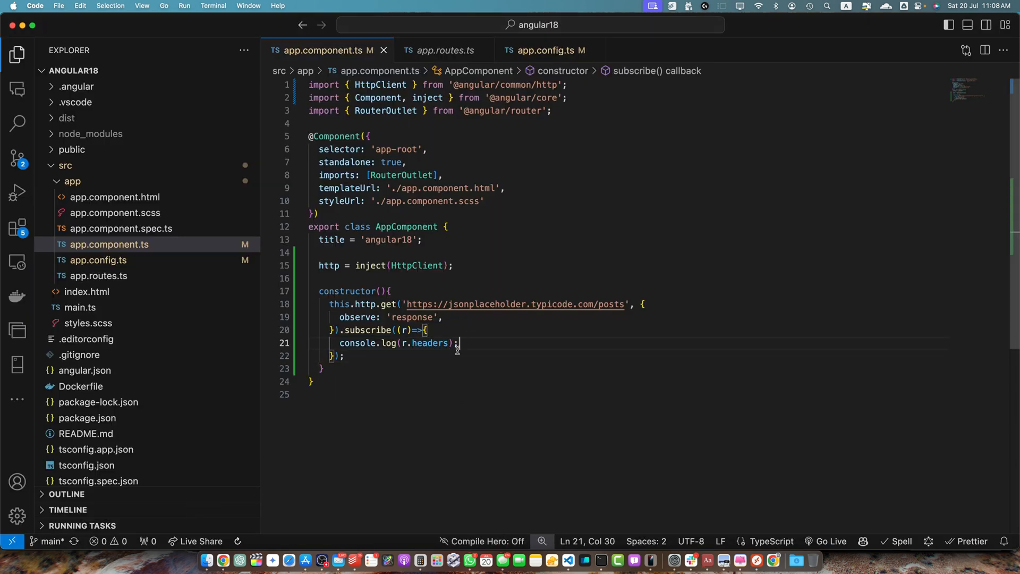
Step: Log r.headers.get('Content-Type') so the console prints application/json; charset=utf-8
double_click(430, 343)
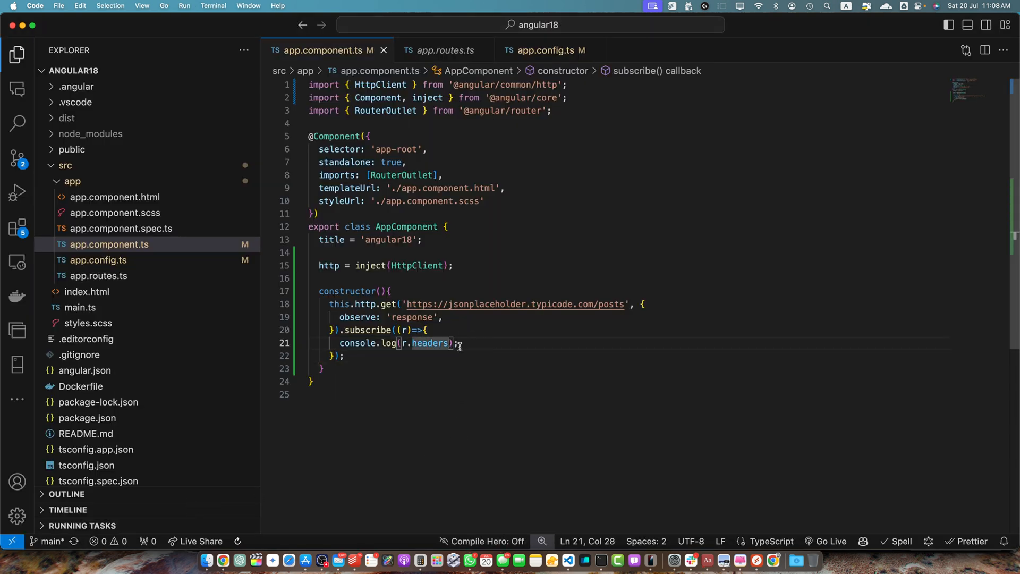
text(.get(')
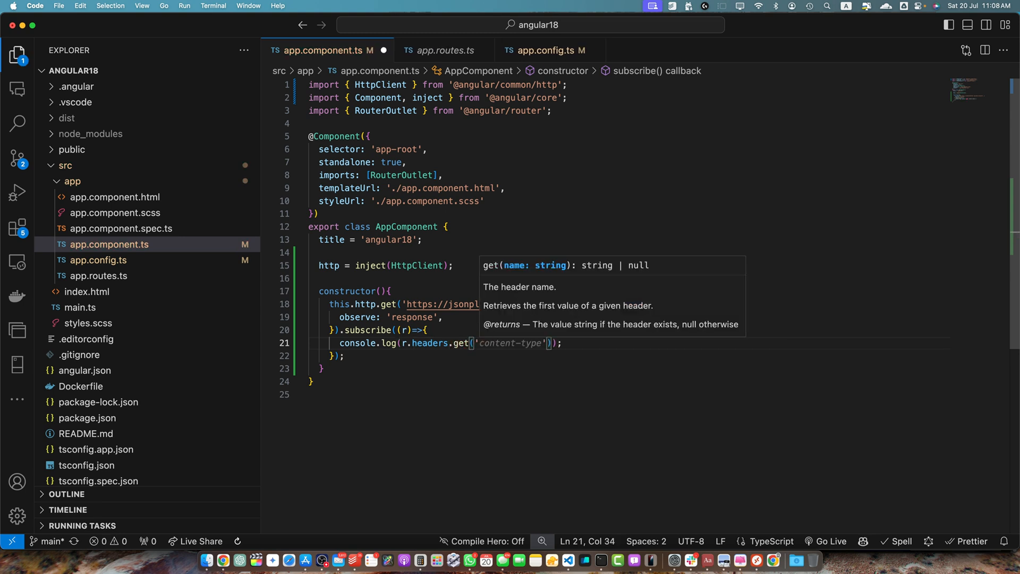
text(Co)
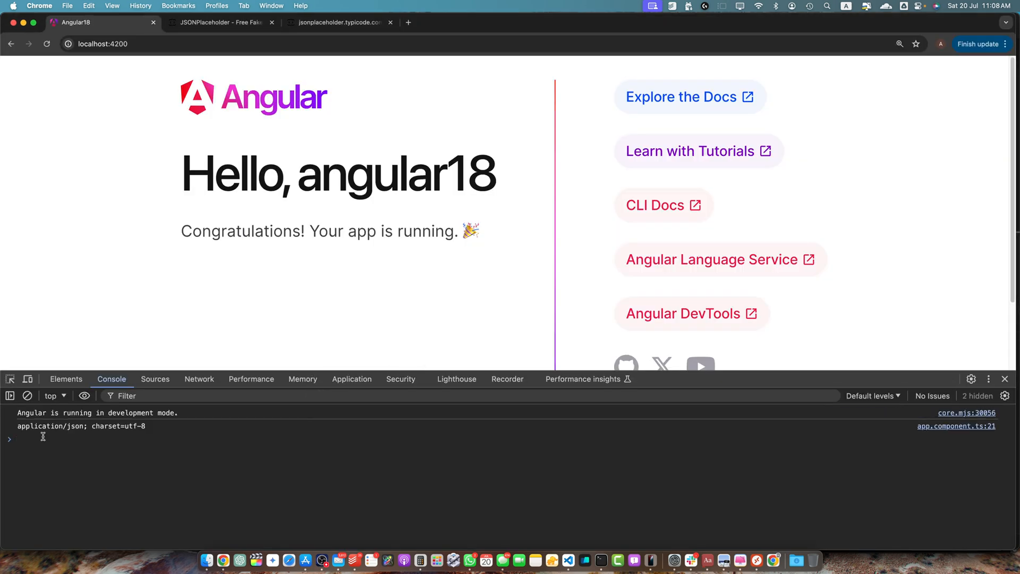
Step: Highlight the logged Content-Type value application/json; charset=utf-8 in the Console
click(81, 426)
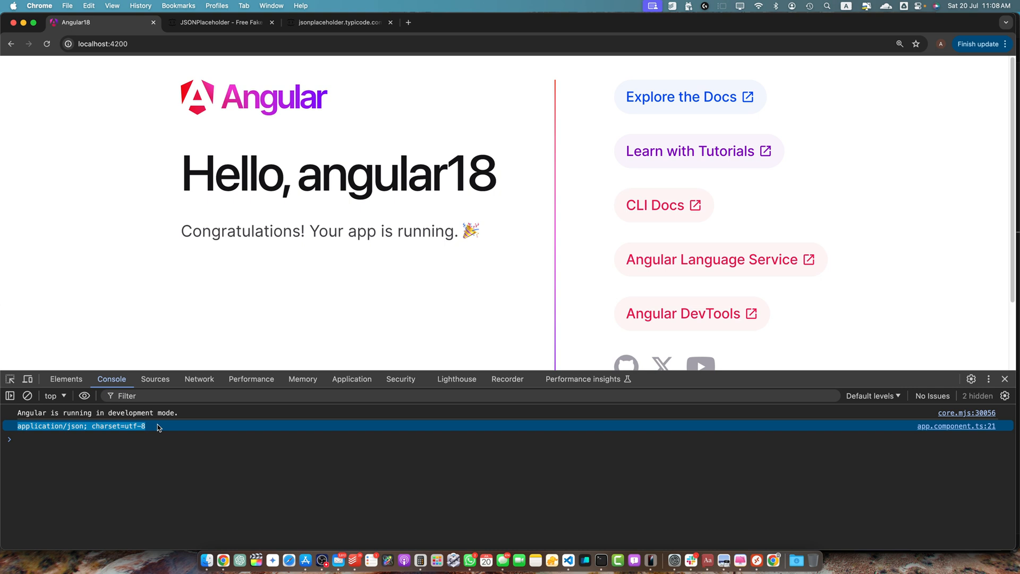
mouse_move(138, 494)
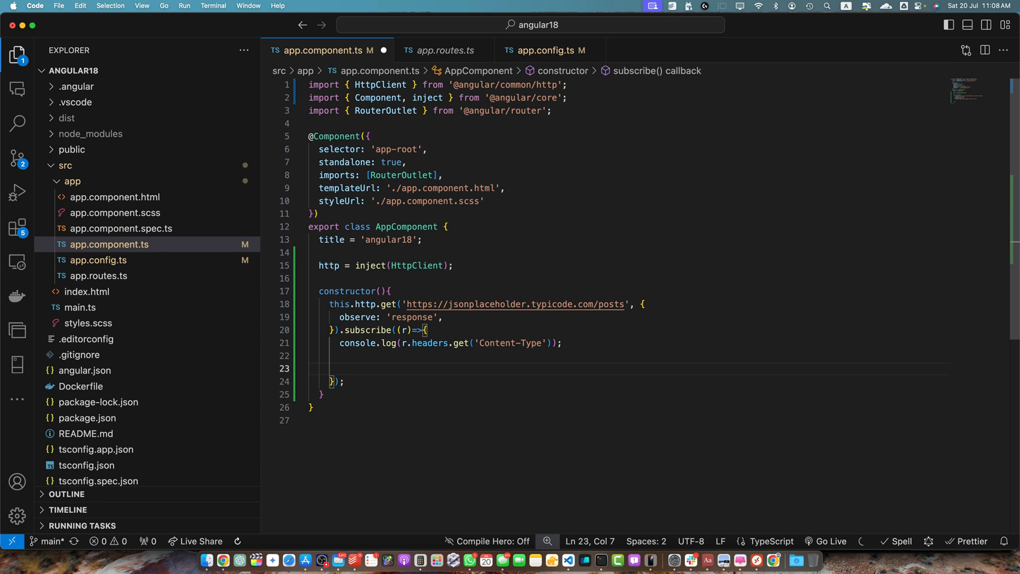
Step: Add const customHeader = r.headers.get('X-Custom-Header') inside the subscribe callback
text(const body = r.body;)
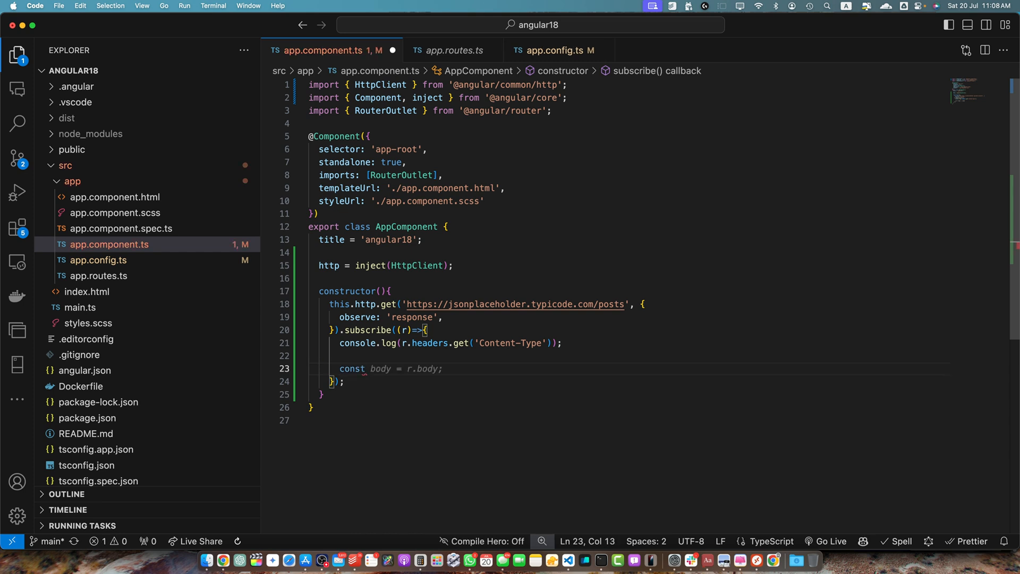
text(customHeader)
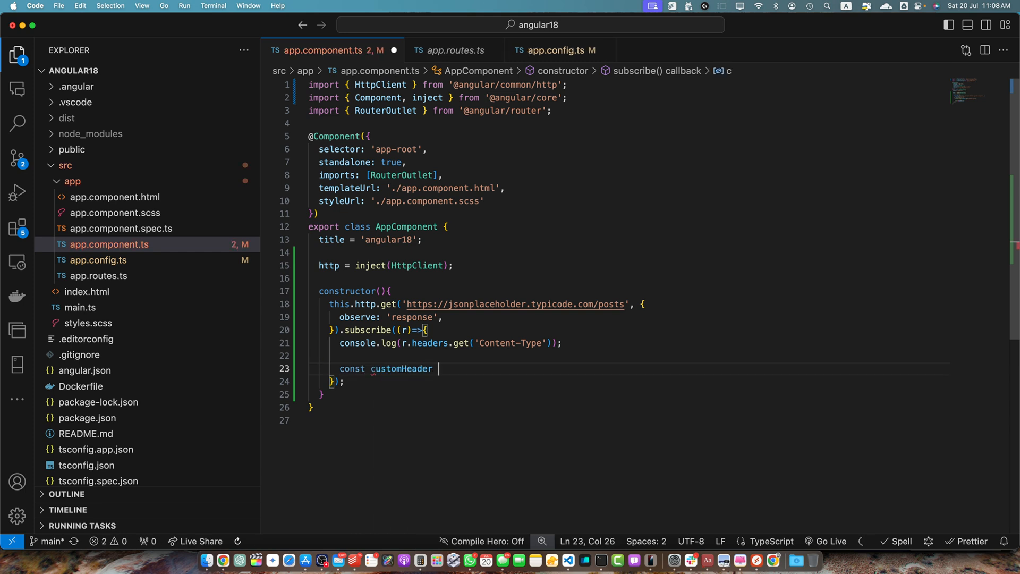
text(= r.headers.get('X-Custom-Header');)
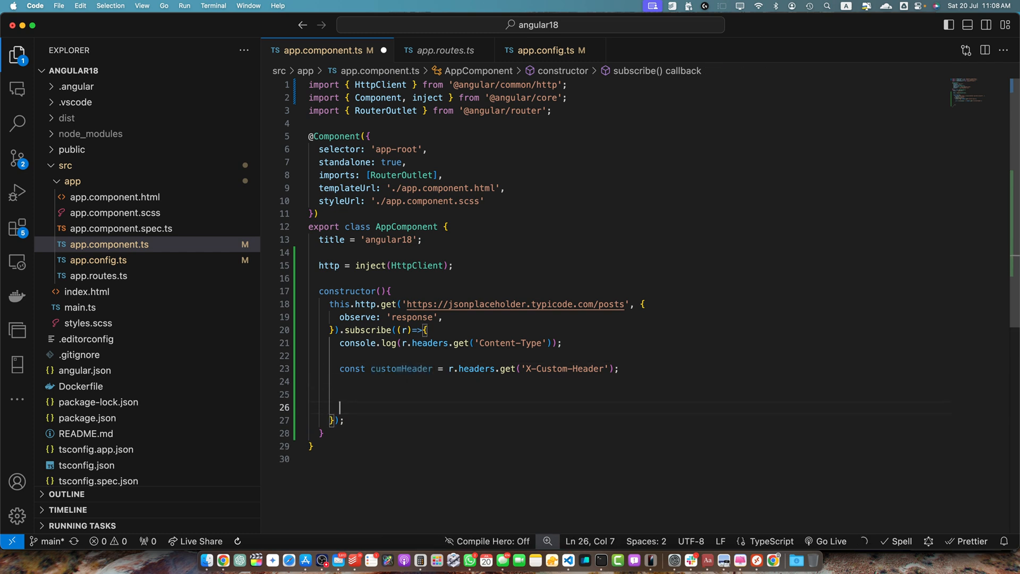
Step: Add const body = r.body and log body, then select the observe option
text(const b)
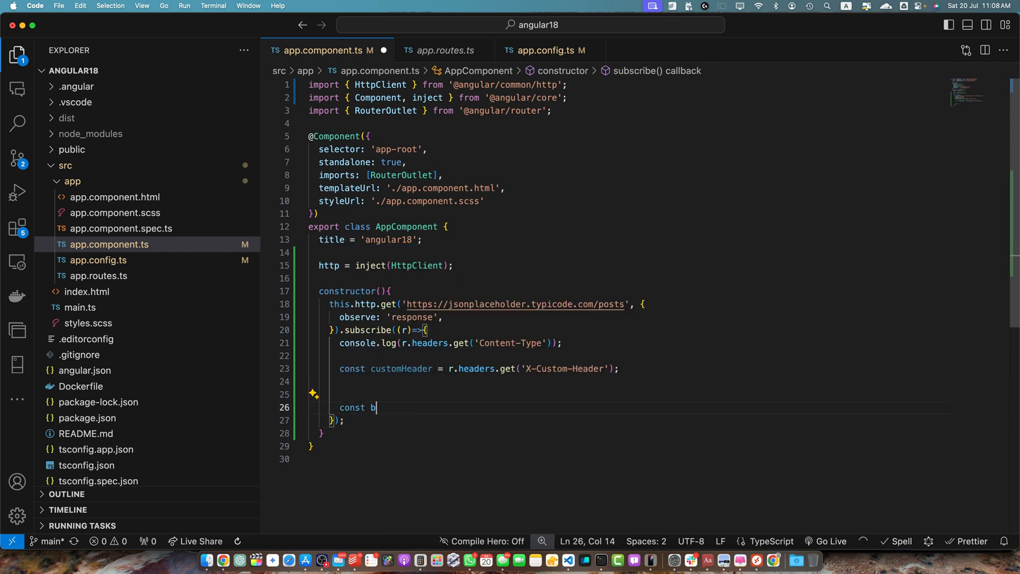
text(ody = r.body;)
text(console.log(body);)
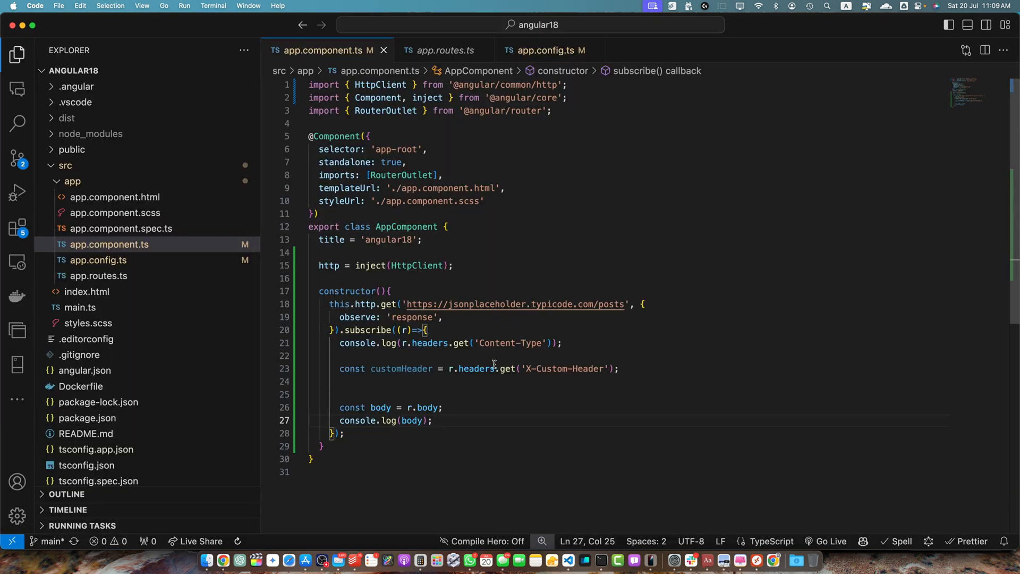
double_click(357, 316)
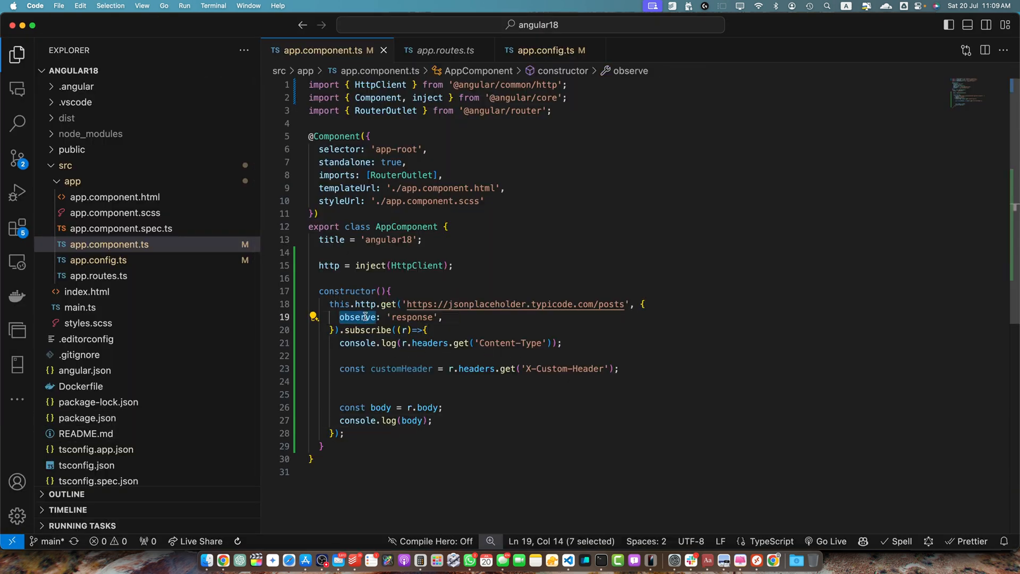